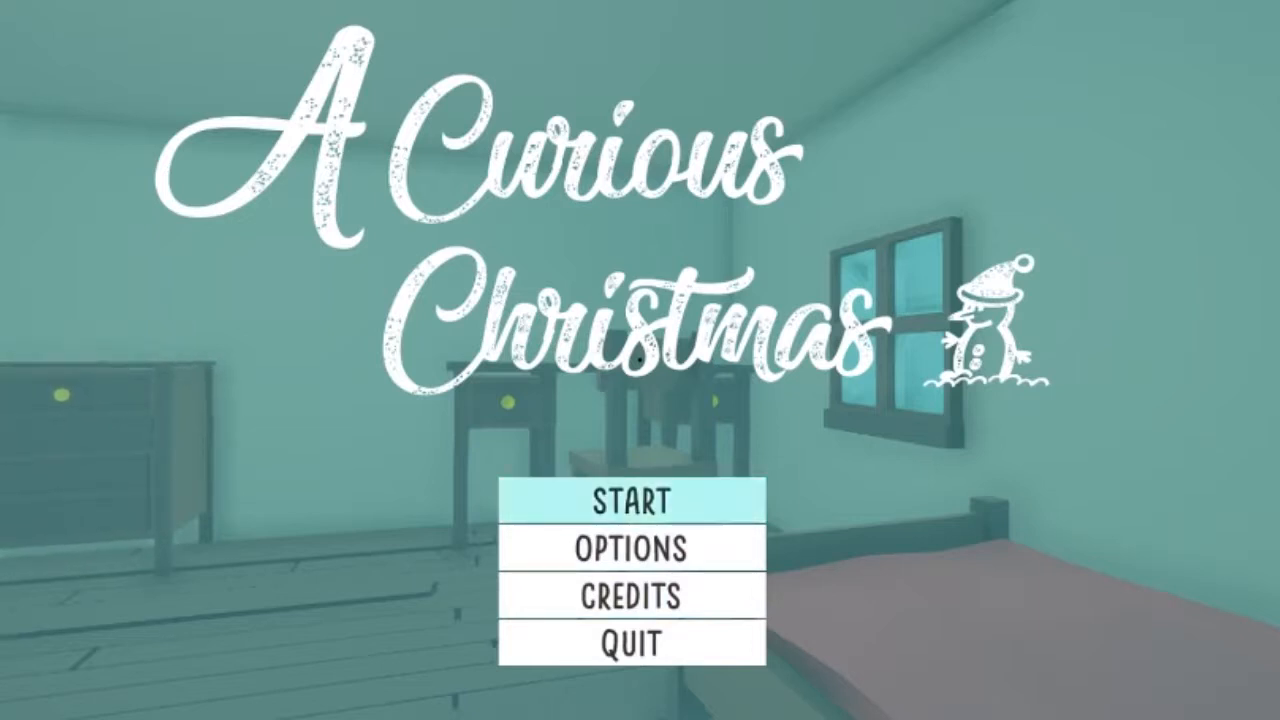
left_click(631, 502)
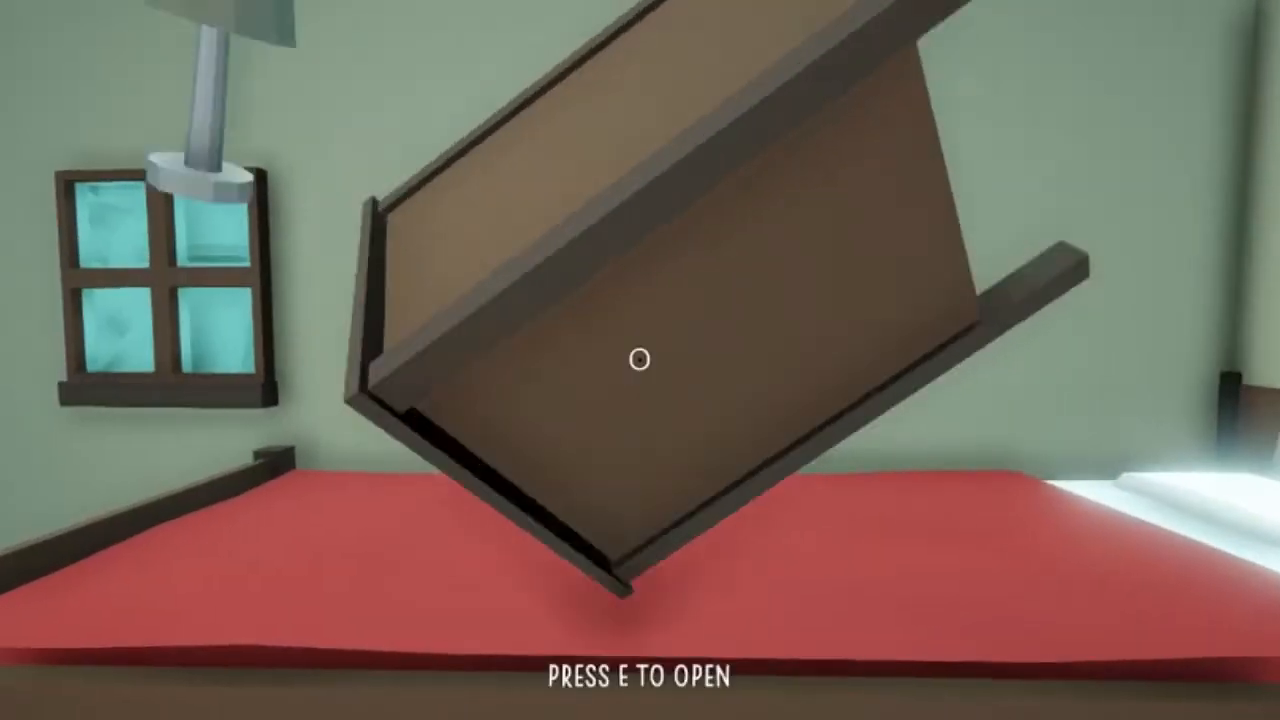
key("e")
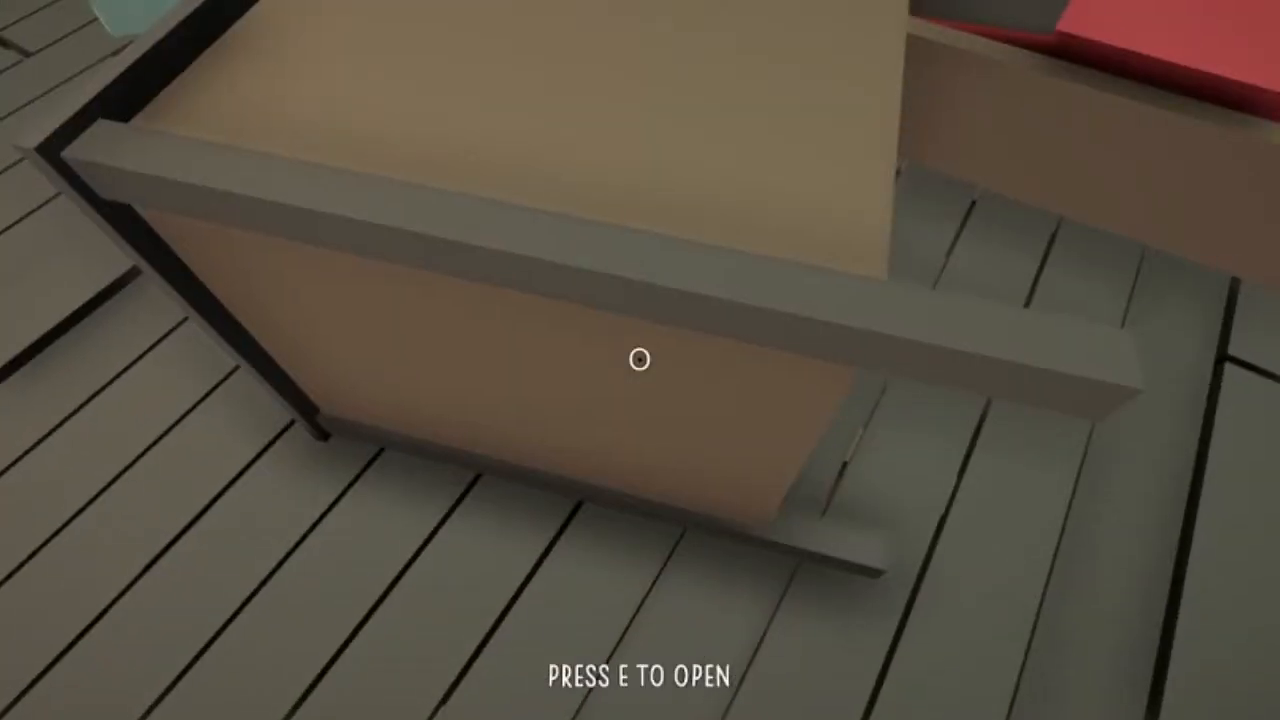
key("e")
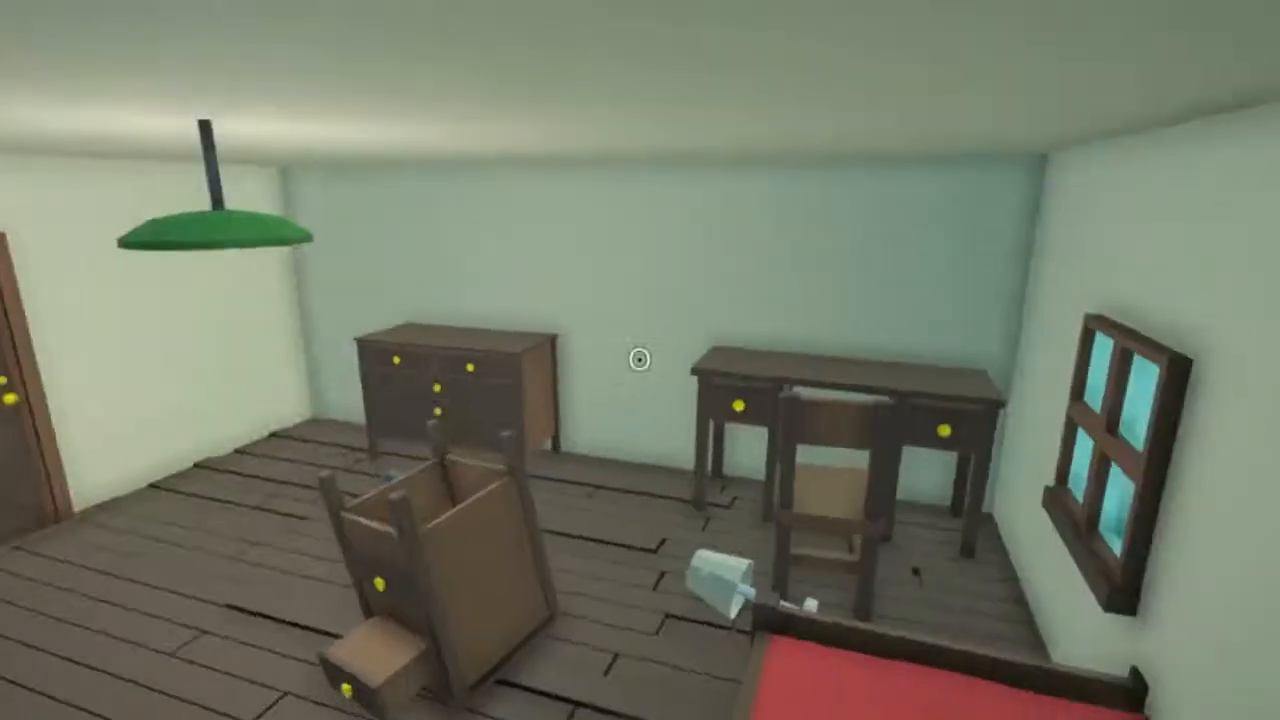
mouse_move(640, 360)
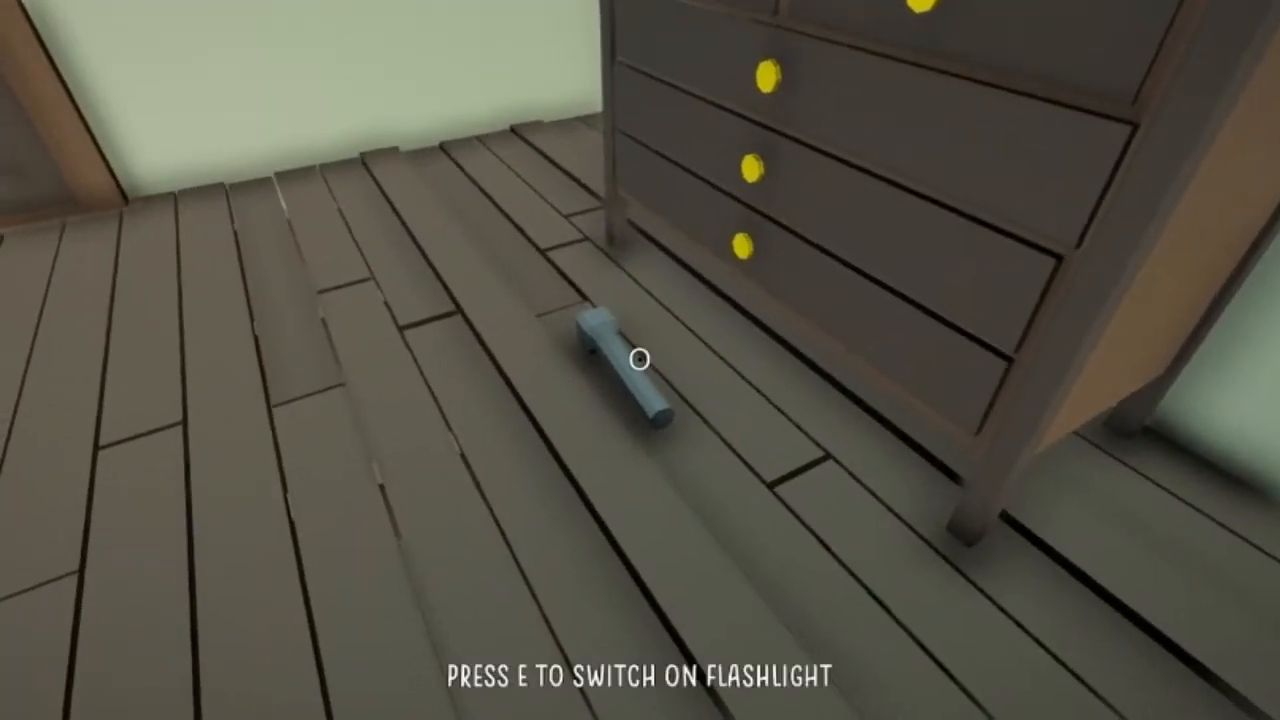
key("e")
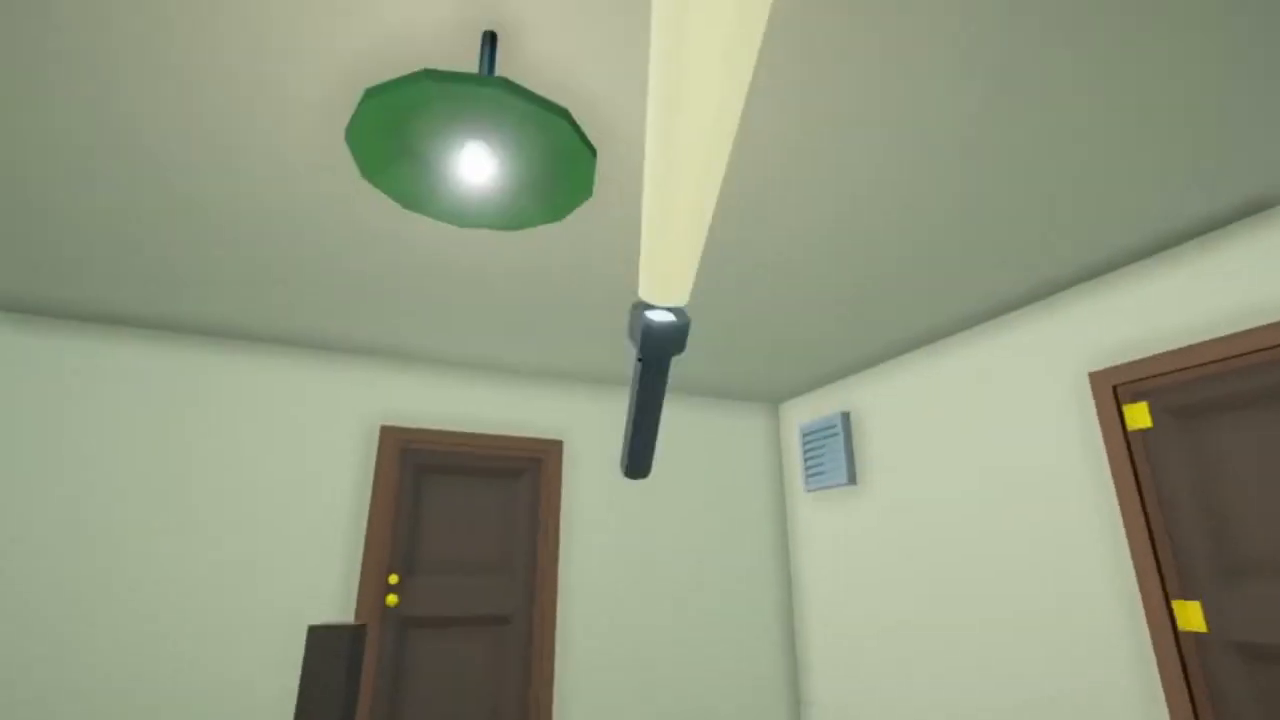
mouse_move(640, 360)
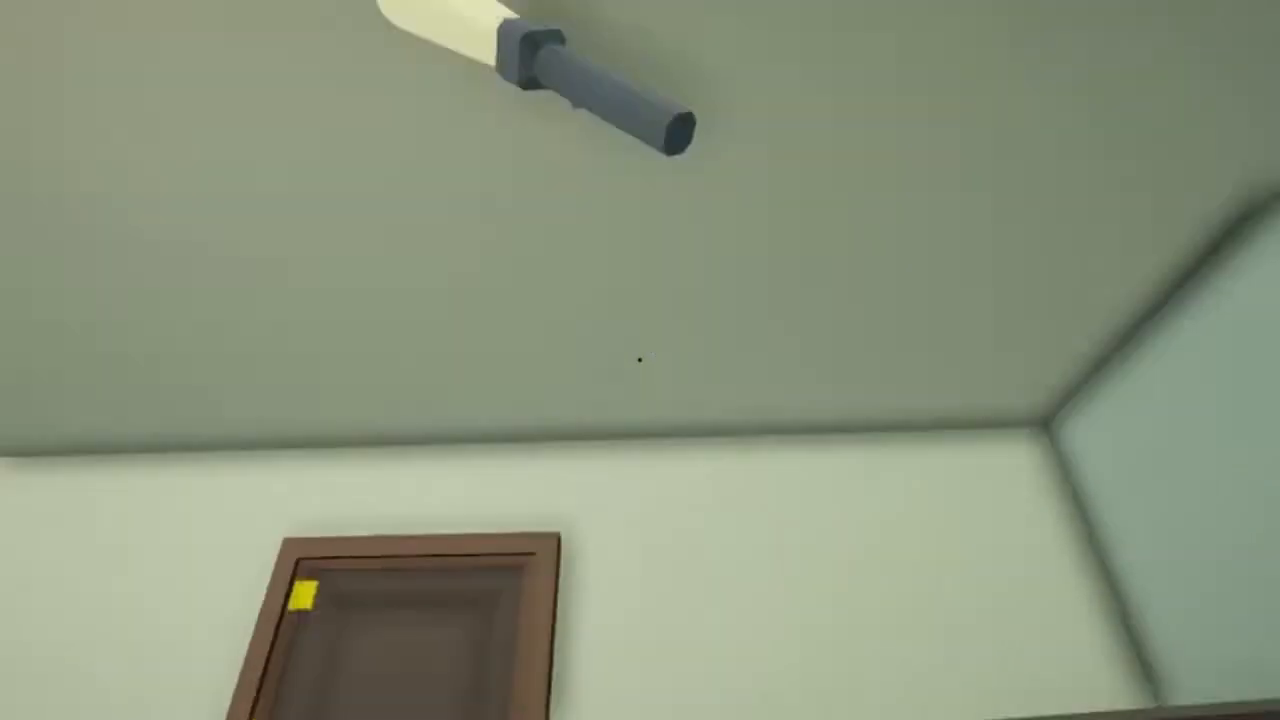
mouse_move(640, 360)
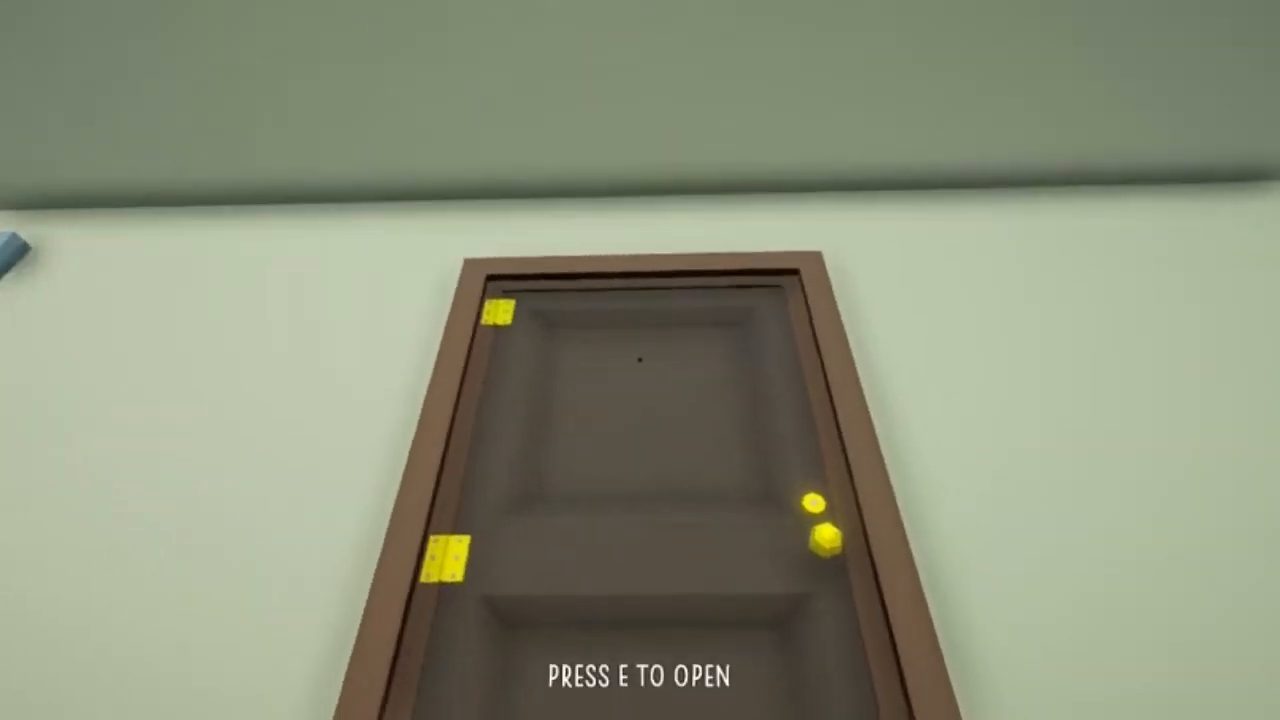
key("e")
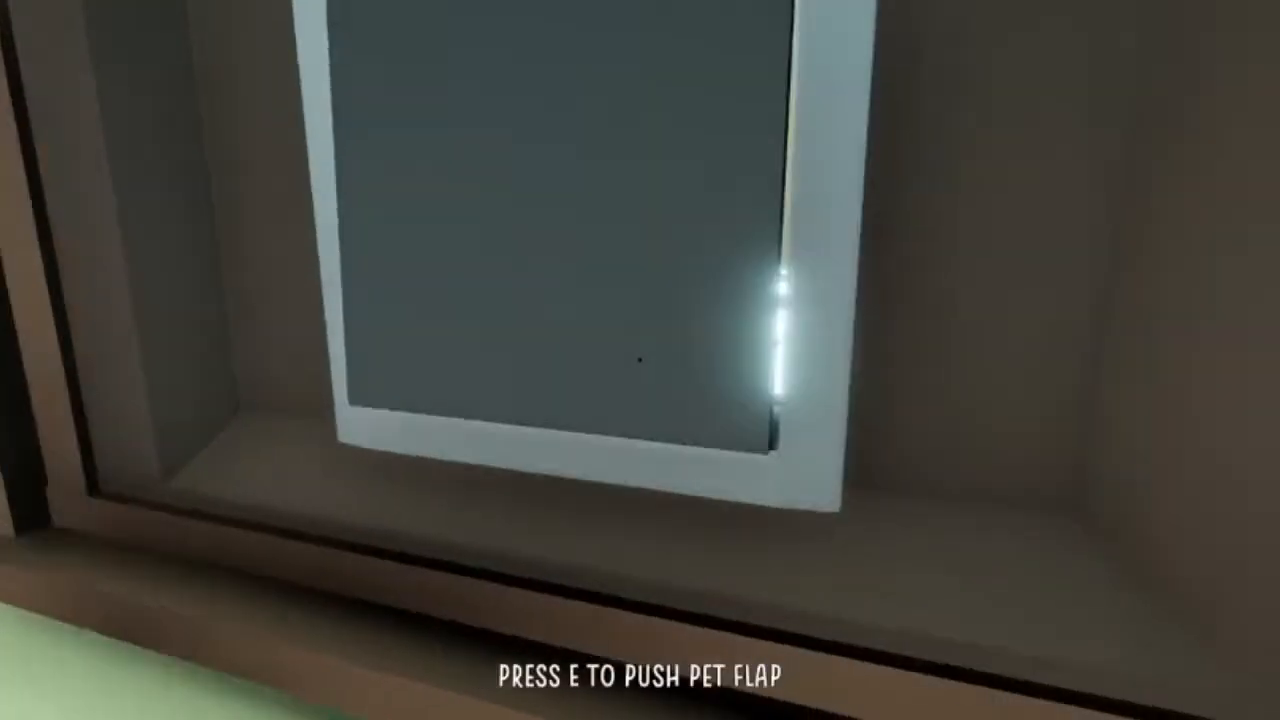
key("e")
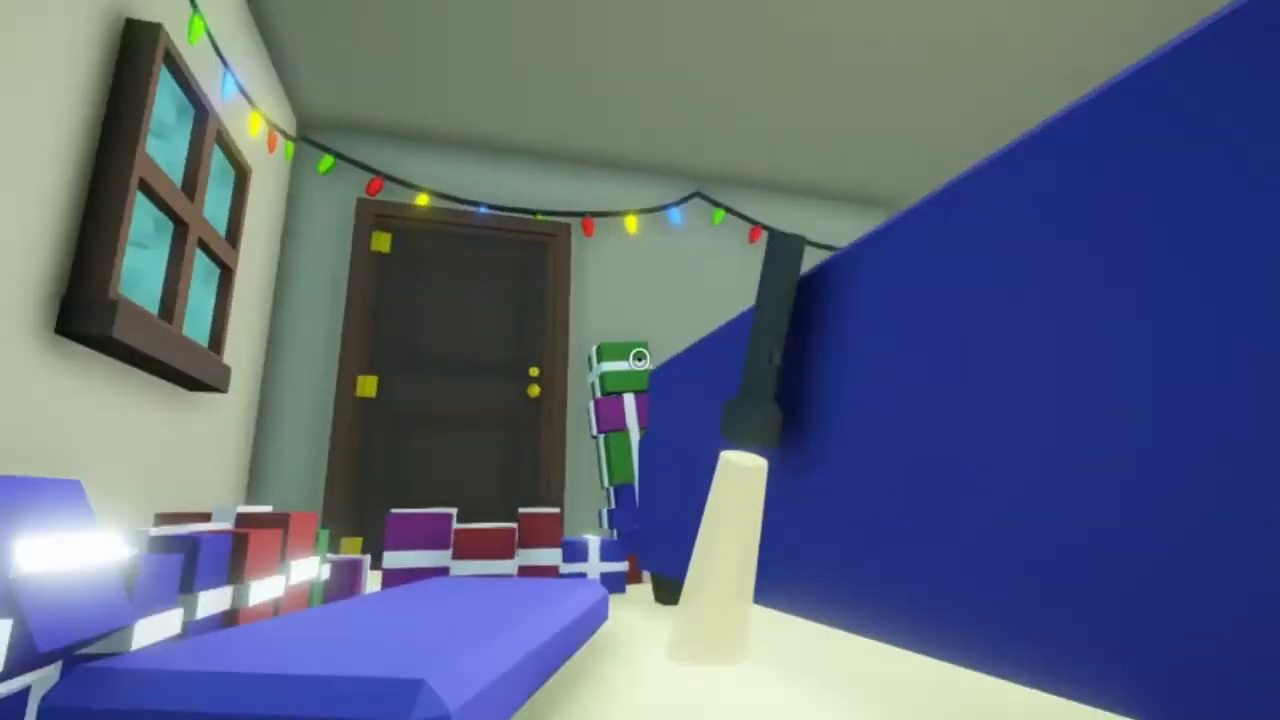
mouse_move(640, 360)
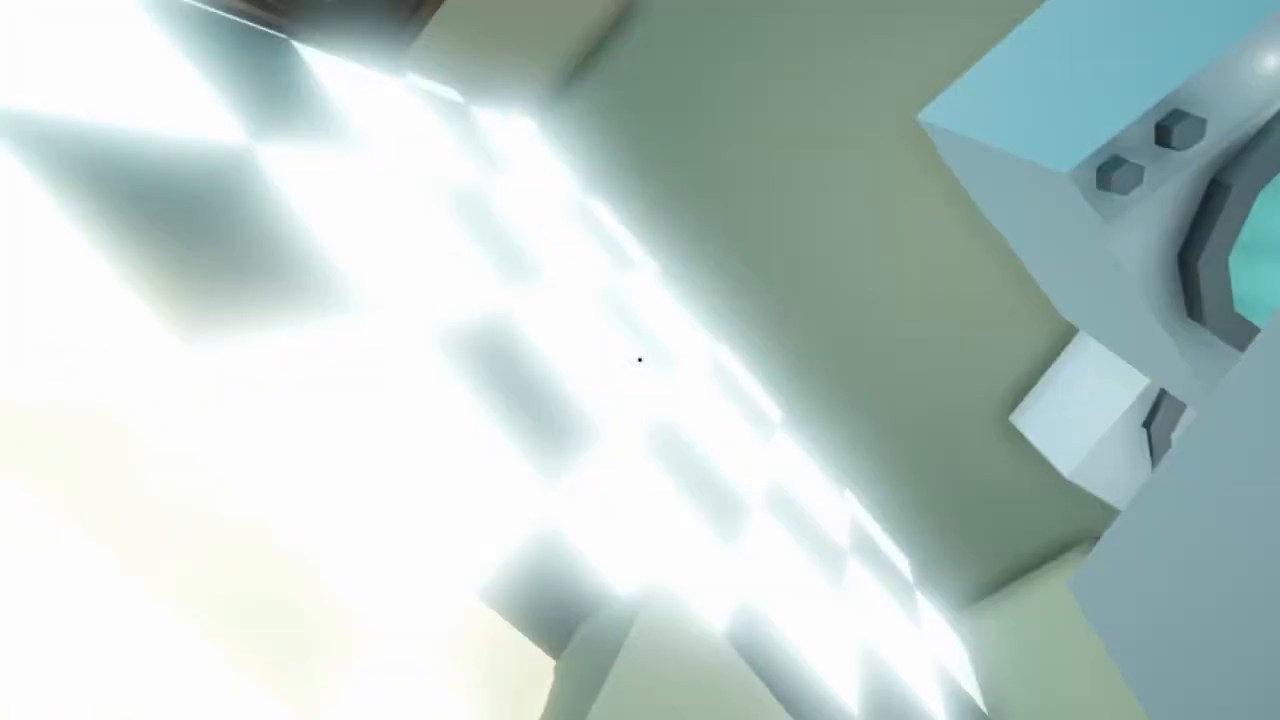
mouse_move(640, 360)
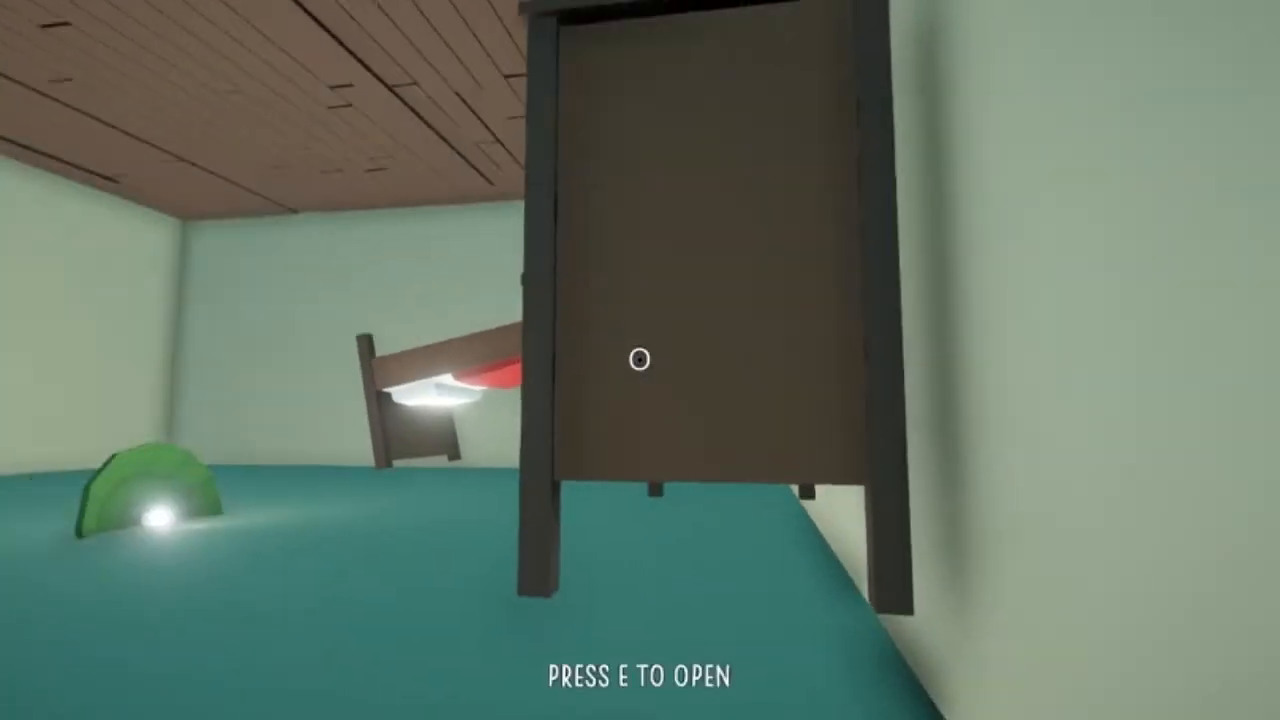
key("e")
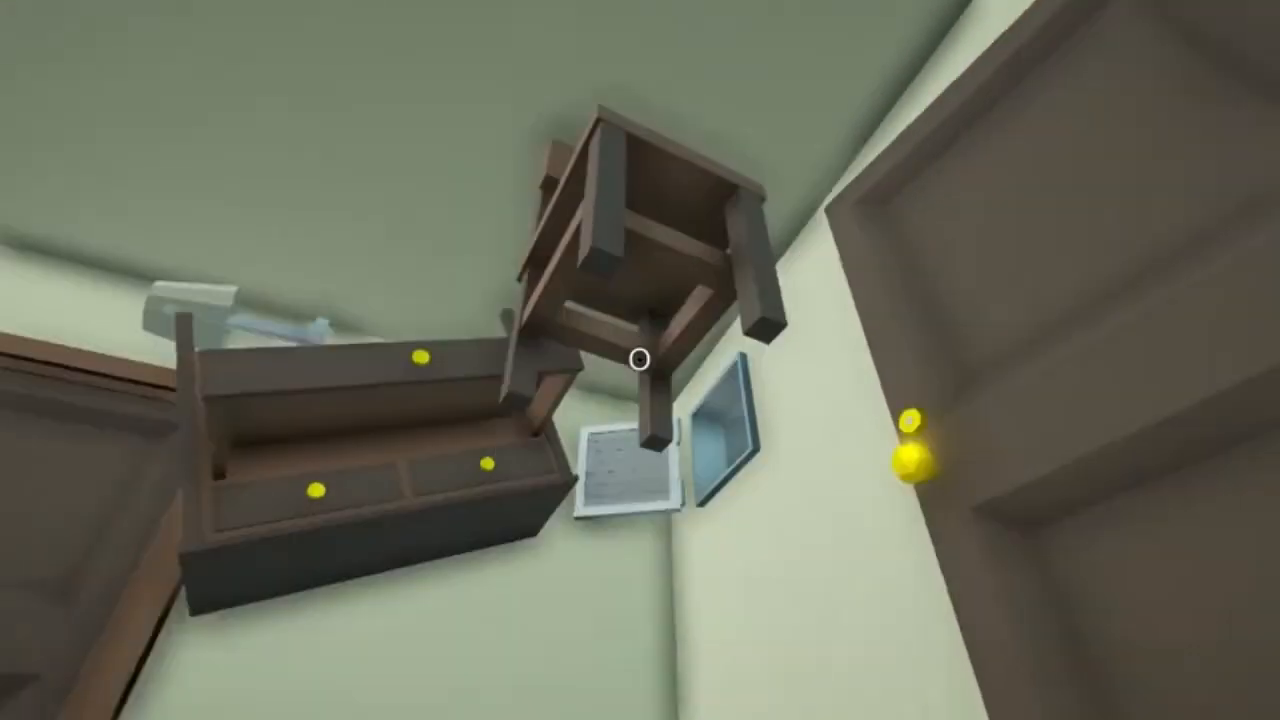
mouse_move(640, 360)
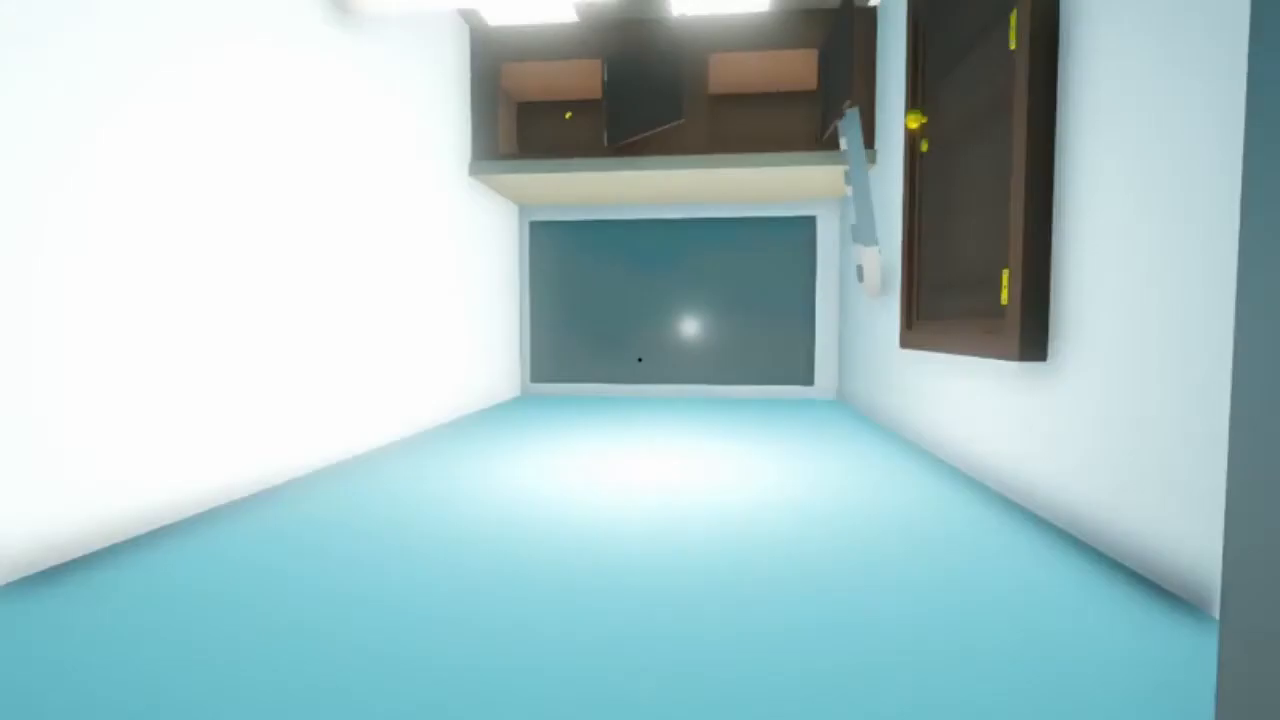
mouse_move(640, 360)
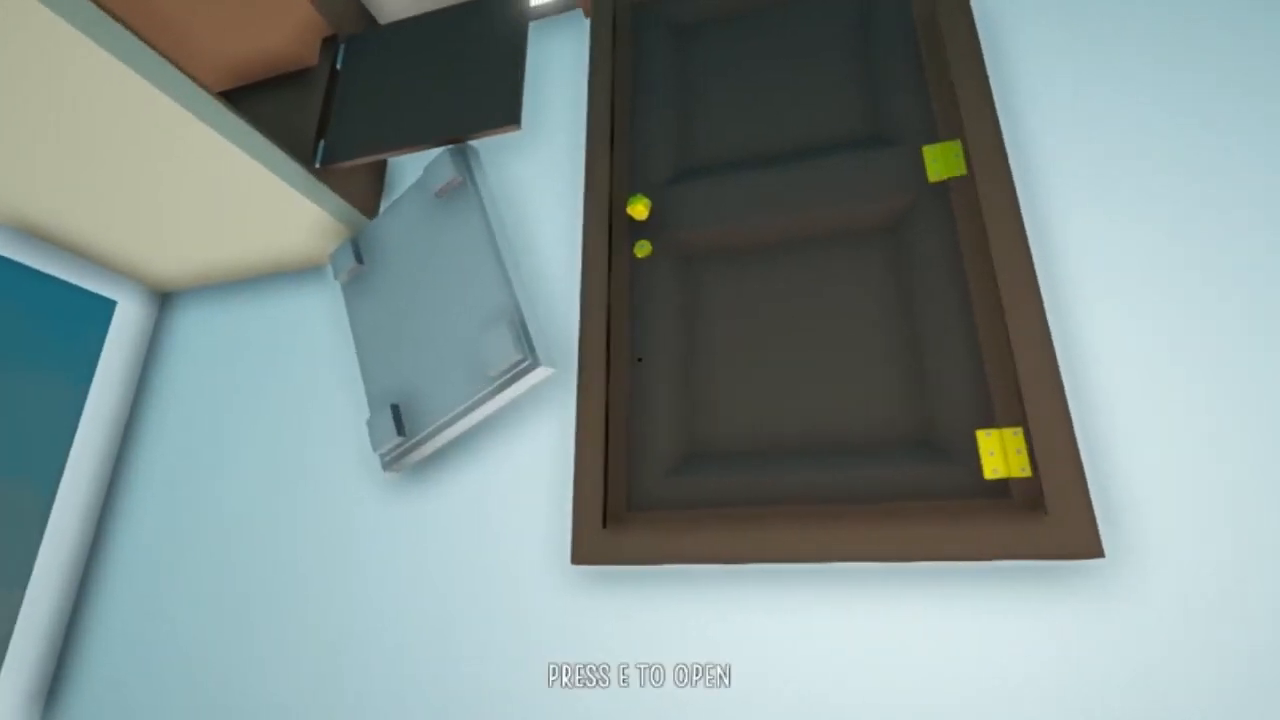
key("e")
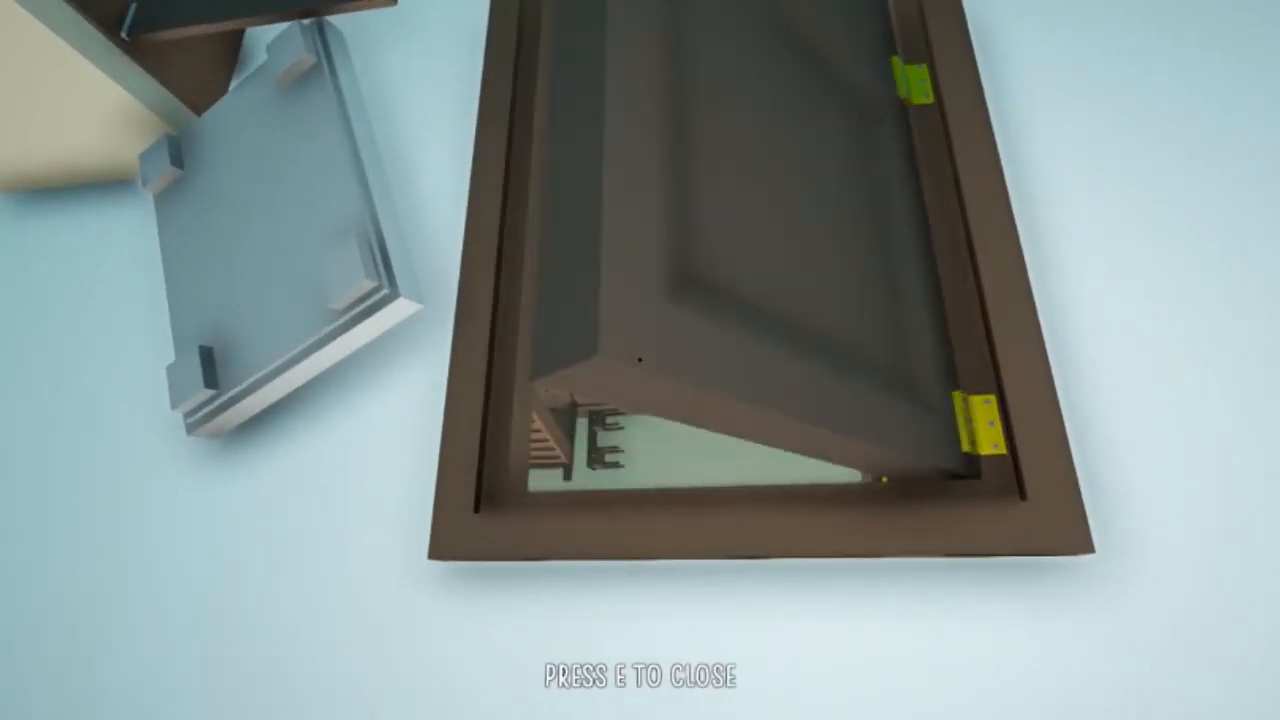
key("e")
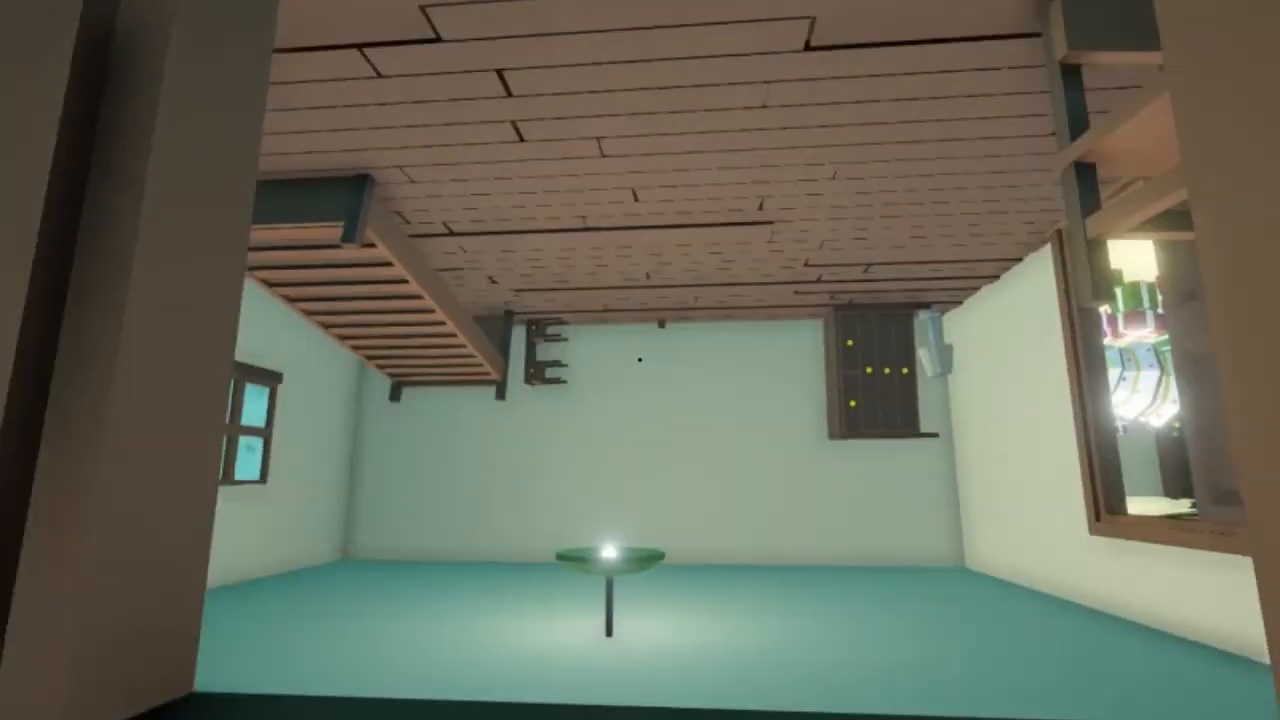